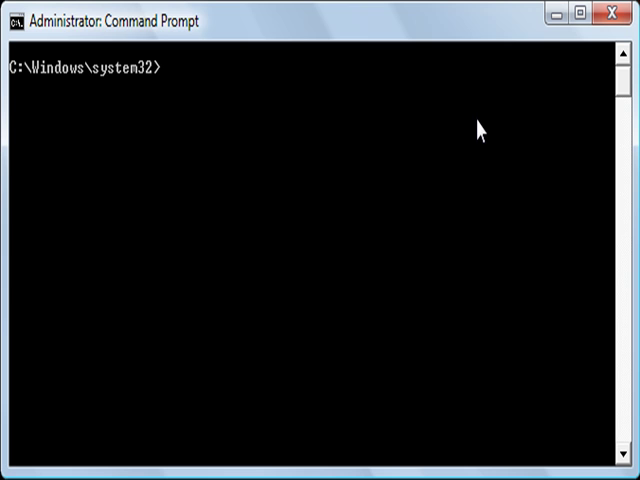
- Display the color command's help with its table of hex color codes via 'help color'
text(help color)
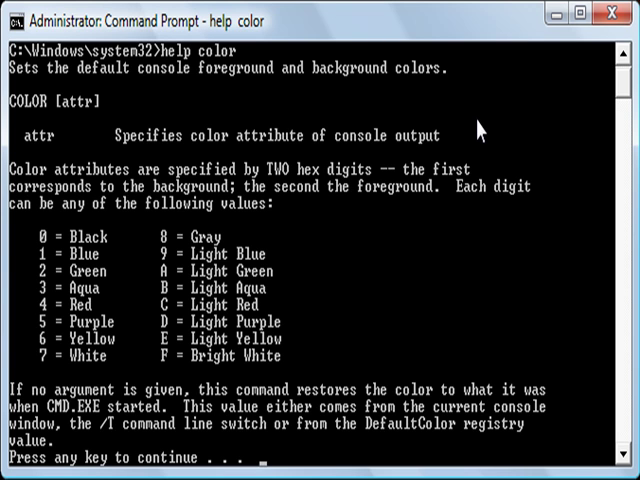
mouse_move(362, 120)
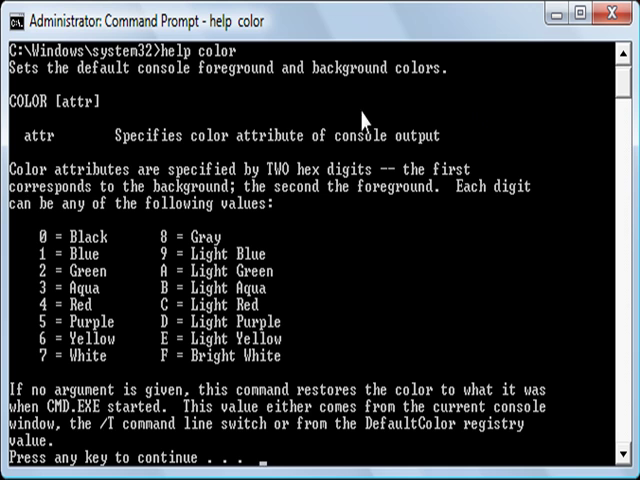
mouse_move(52, 258)
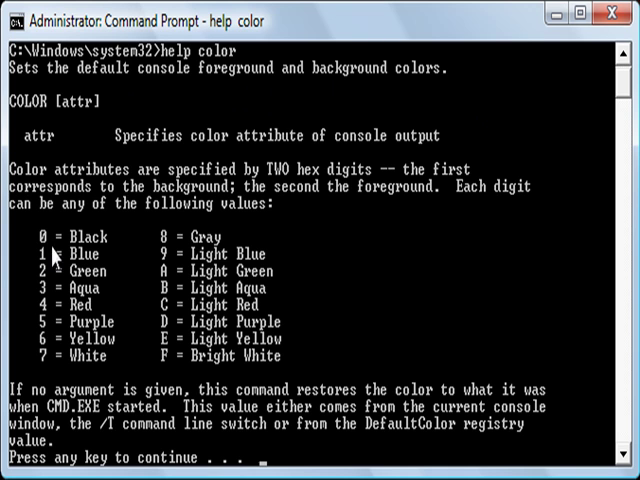
mouse_move(98, 240)
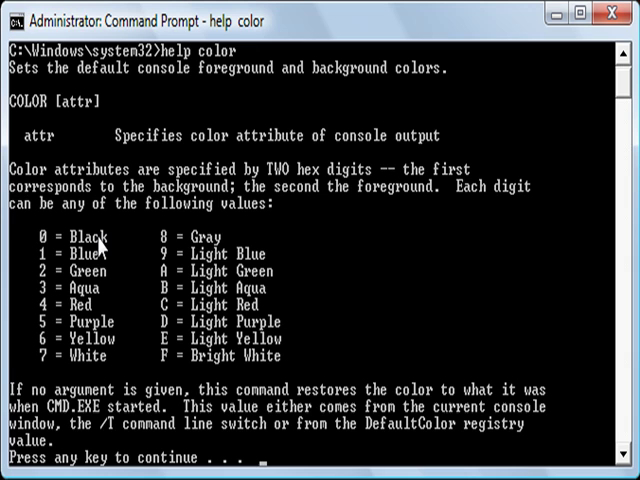
mouse_move(56, 238)
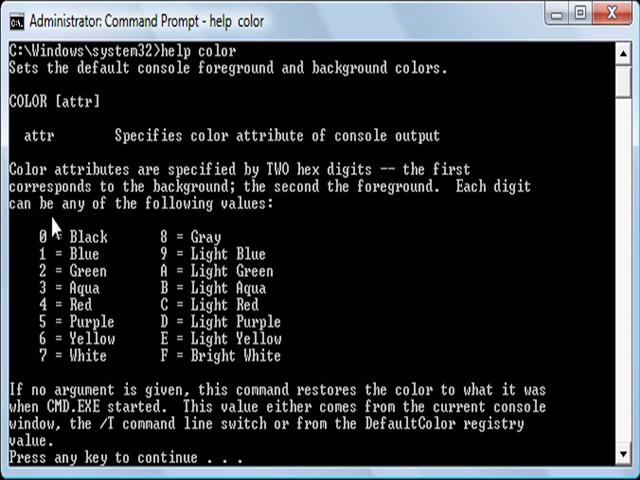
mouse_move(62, 270)
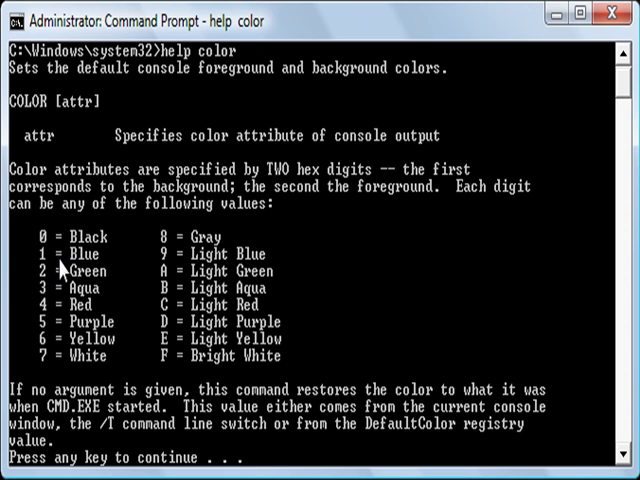
mouse_move(158, 316)
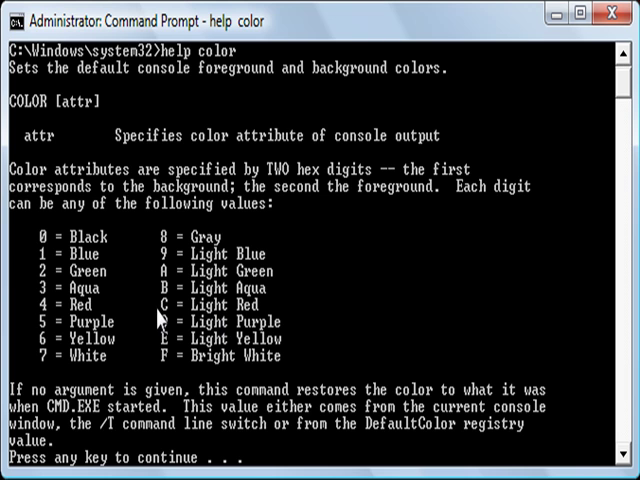
mouse_move(392, 268)
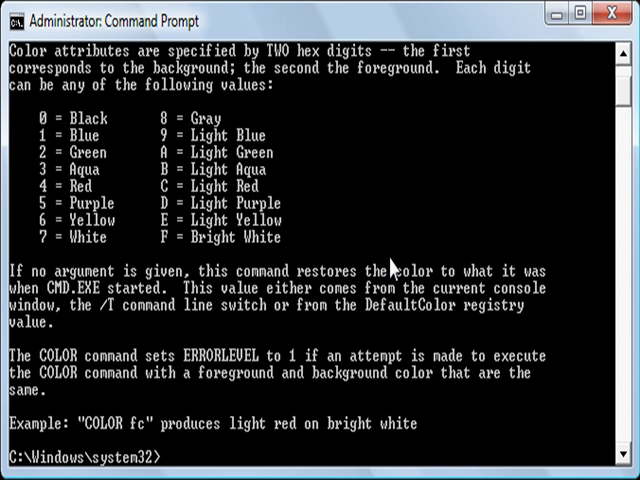
mouse_move(336, 424)
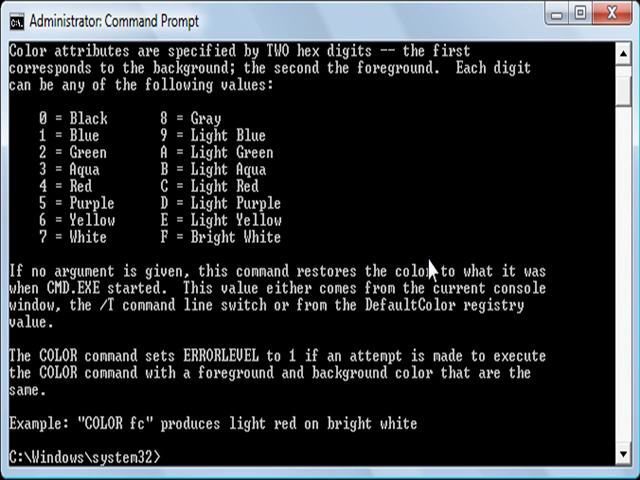
- Run 'color 0a' to switch the console to light green text on black
text(c)
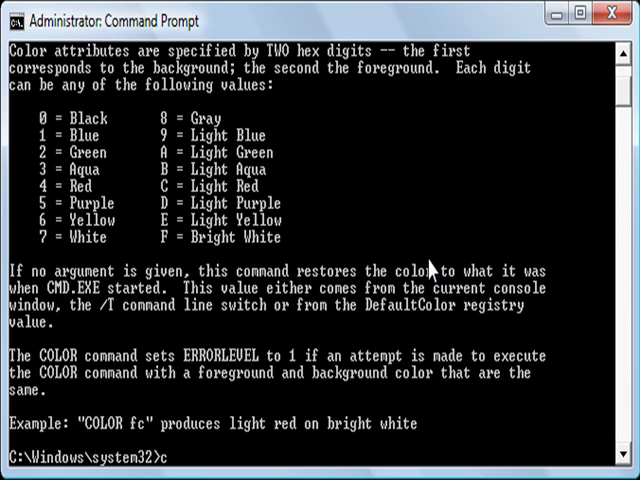
text(olor 0)
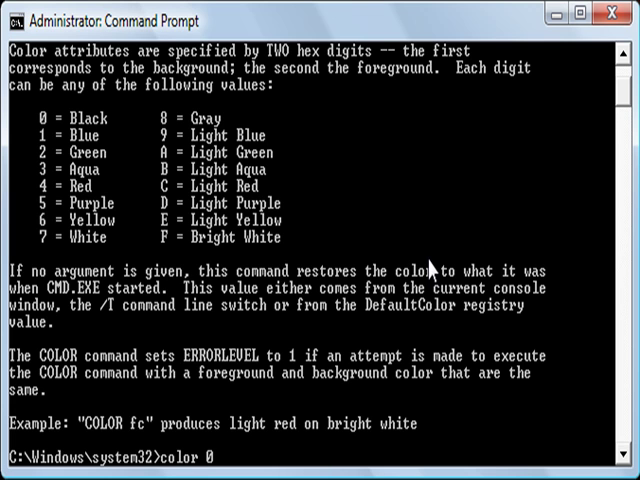
text(a)
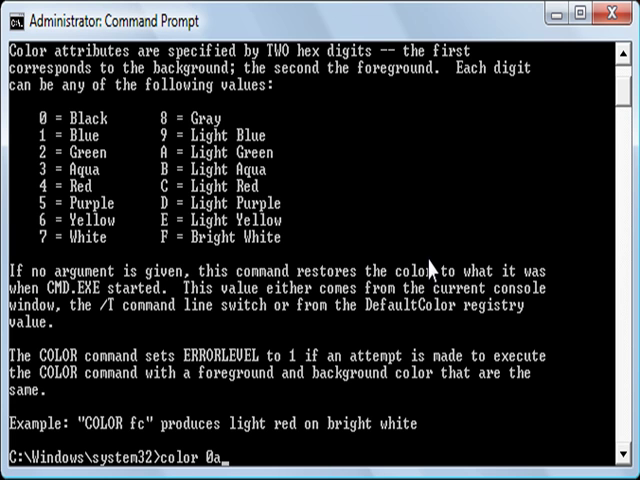
key(Return)
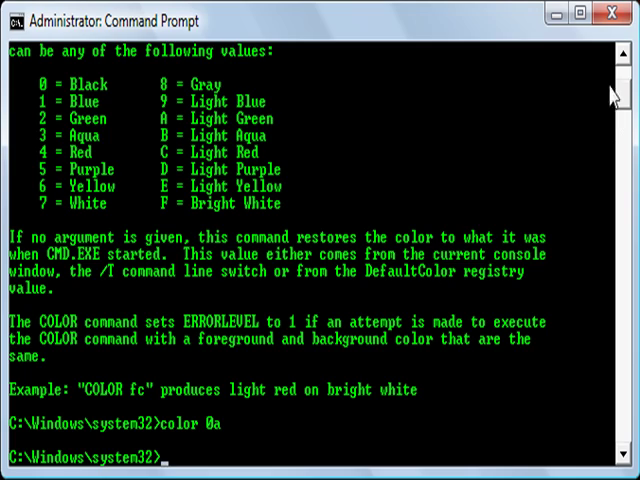
- List the computer's user accounts with 'net user', then clear the console with 'cls'
scroll(down, 3)
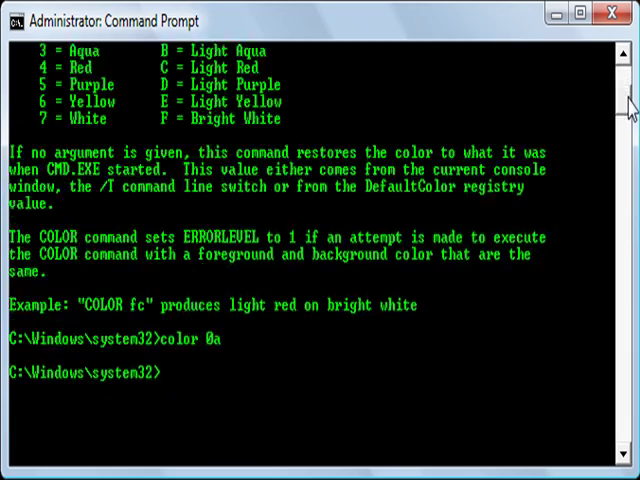
text(ndows\system32>)
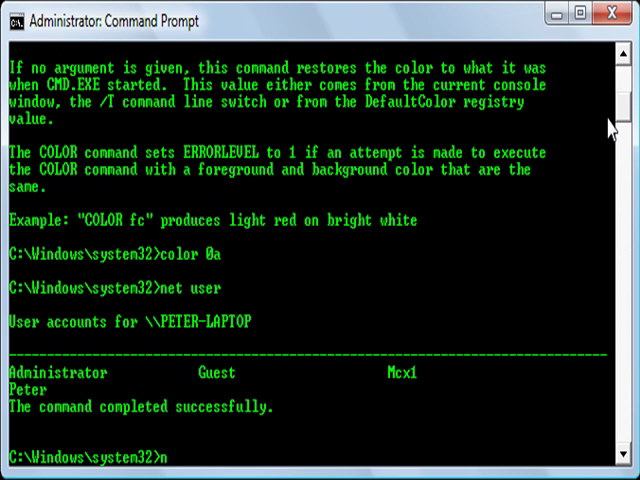
text(net user)
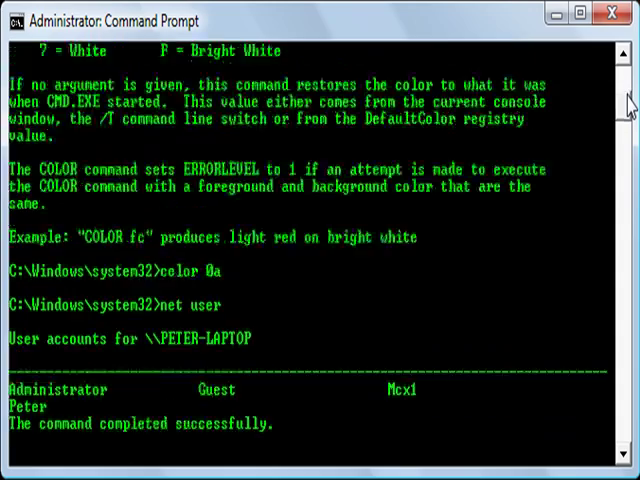
scroll(up, 3)
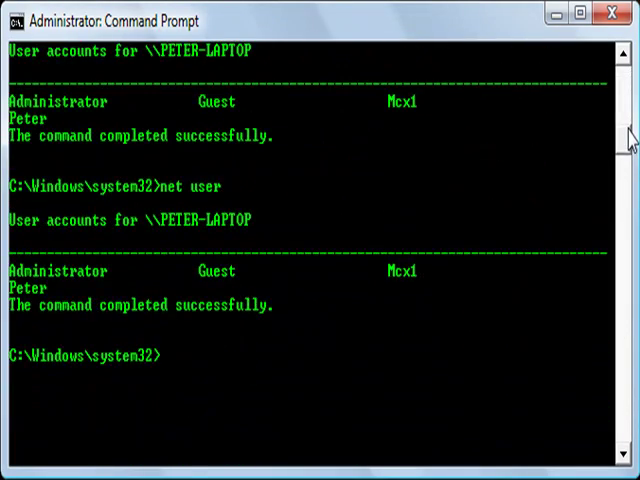
text(cl)
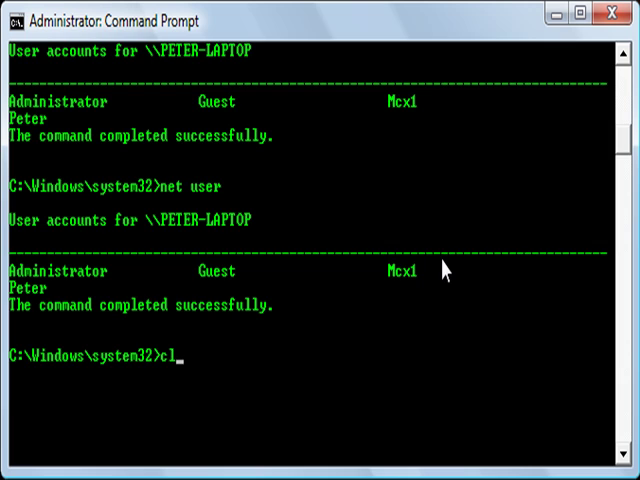
key(Return)
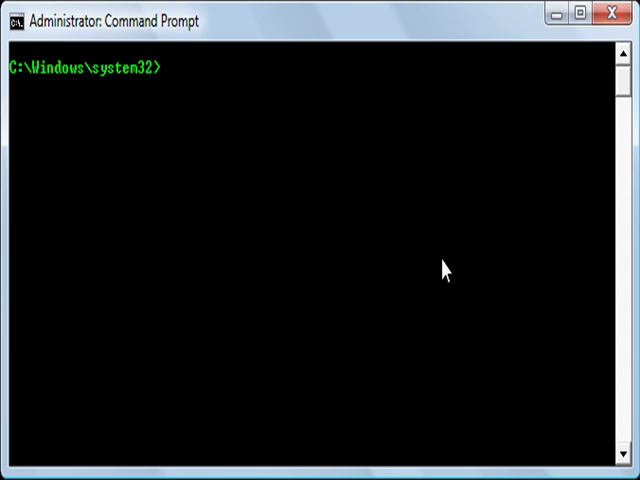
mouse_move(292, 122)
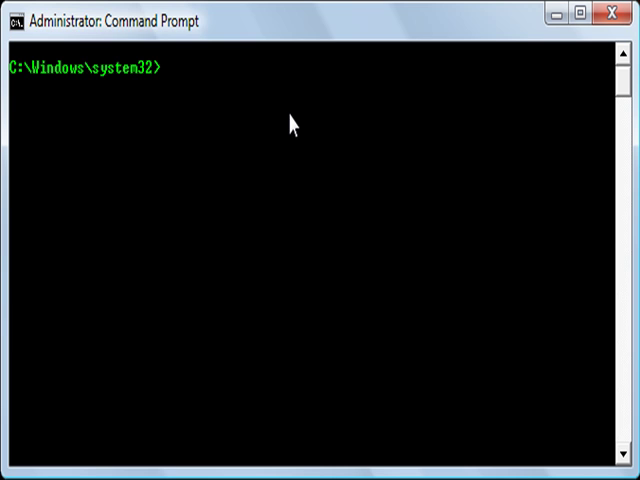
- Try 'color 5b' for a purple background, then run 'color 05' for purple text on black
text(co)
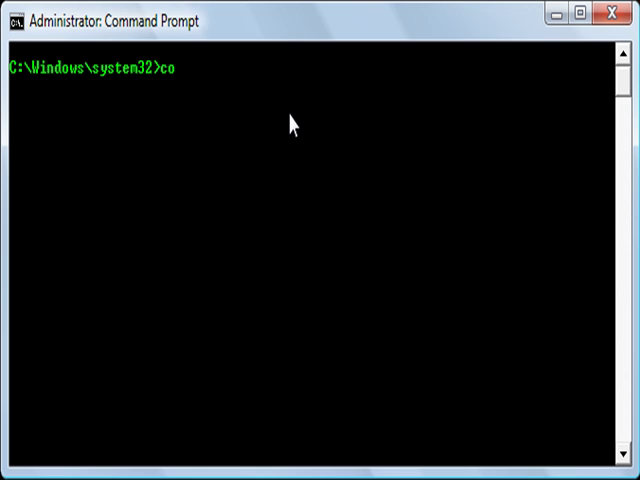
text(lor)
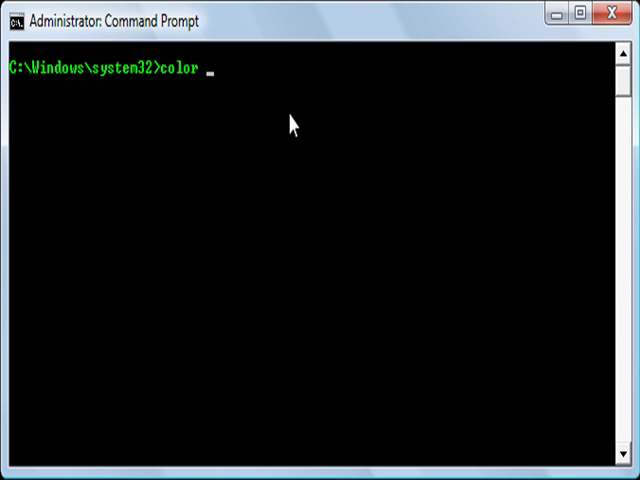
text(5b)
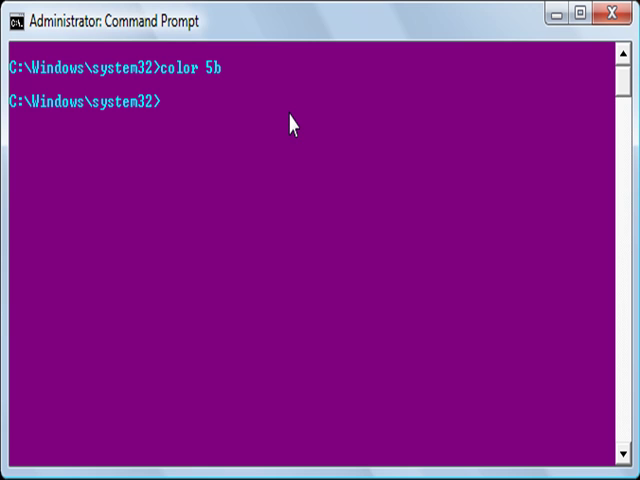
text(color 0)
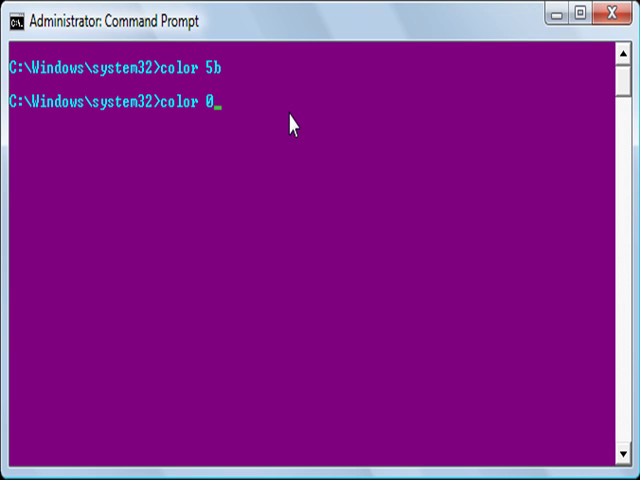
key(Return)
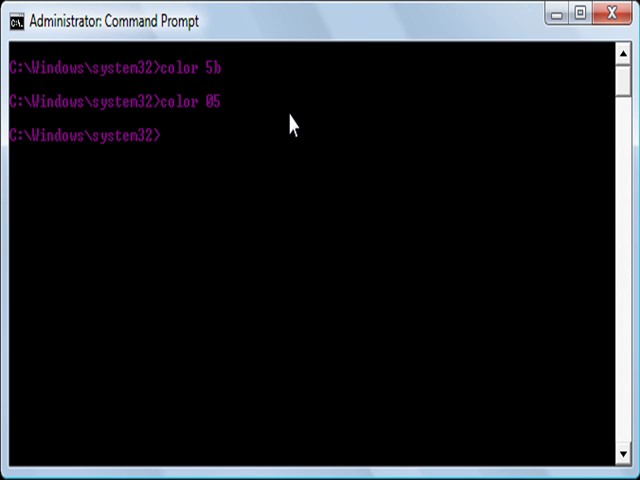
mouse_move(292, 124)
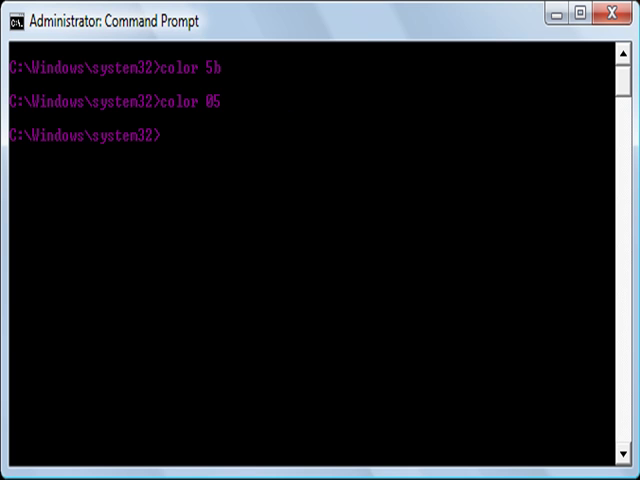